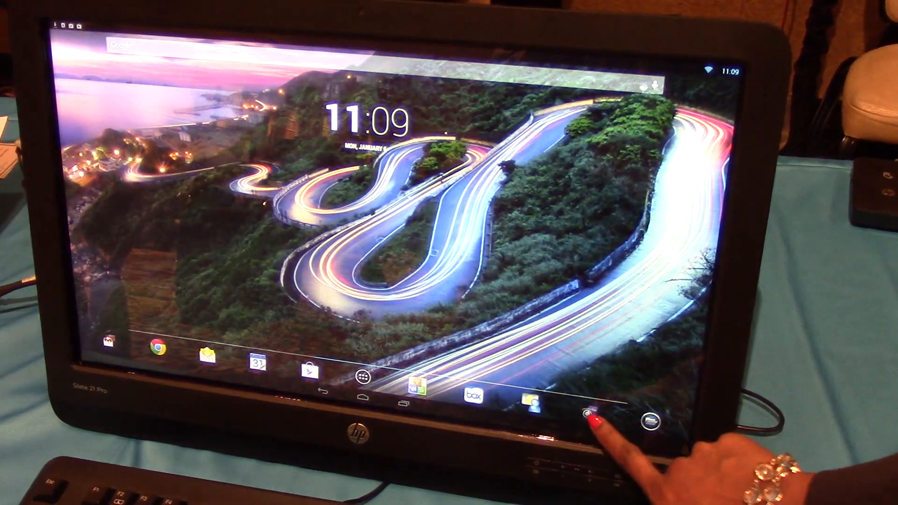
Scroll the HP Slate 21 Pro datasheet down to its Citrix Ready and Integrated security sections
left_click(593, 414)
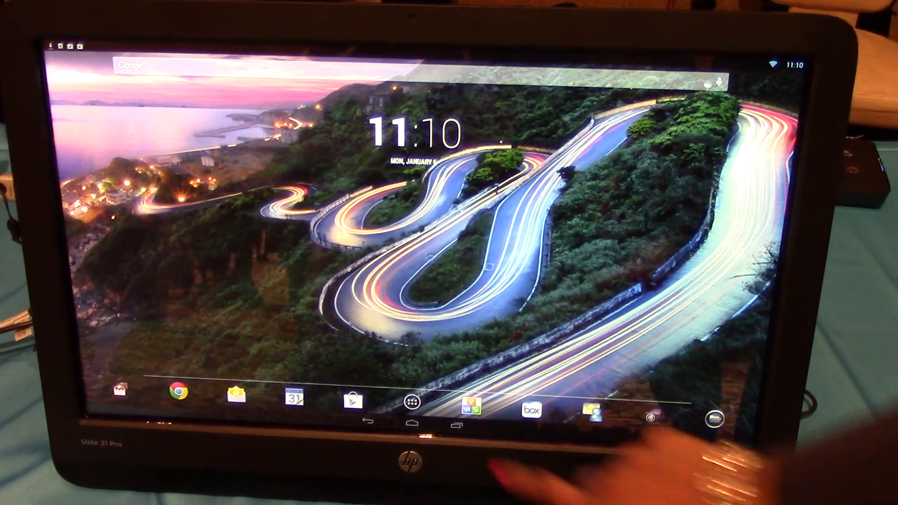
left_click(409, 401)
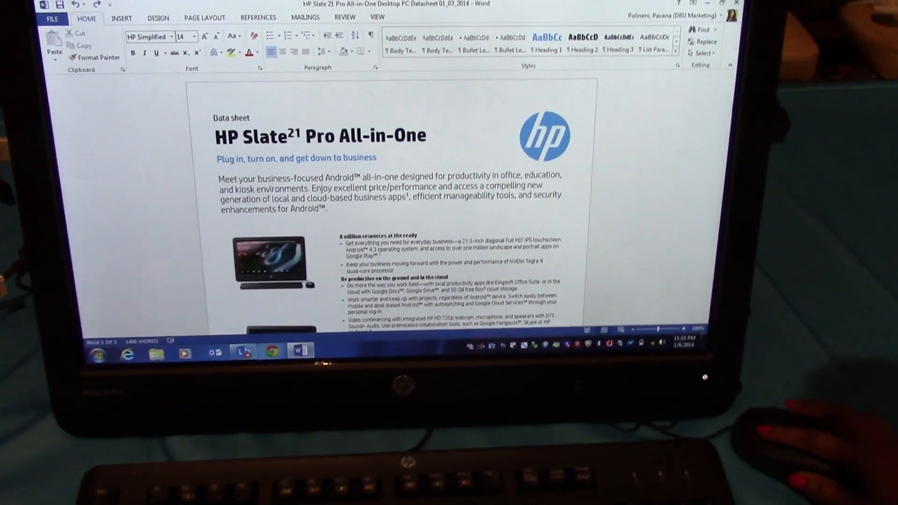
scroll("down", 3)
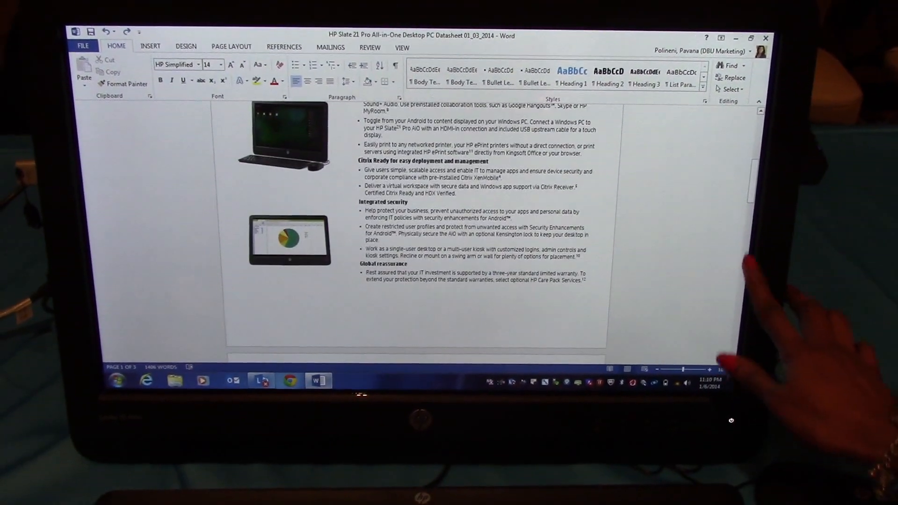